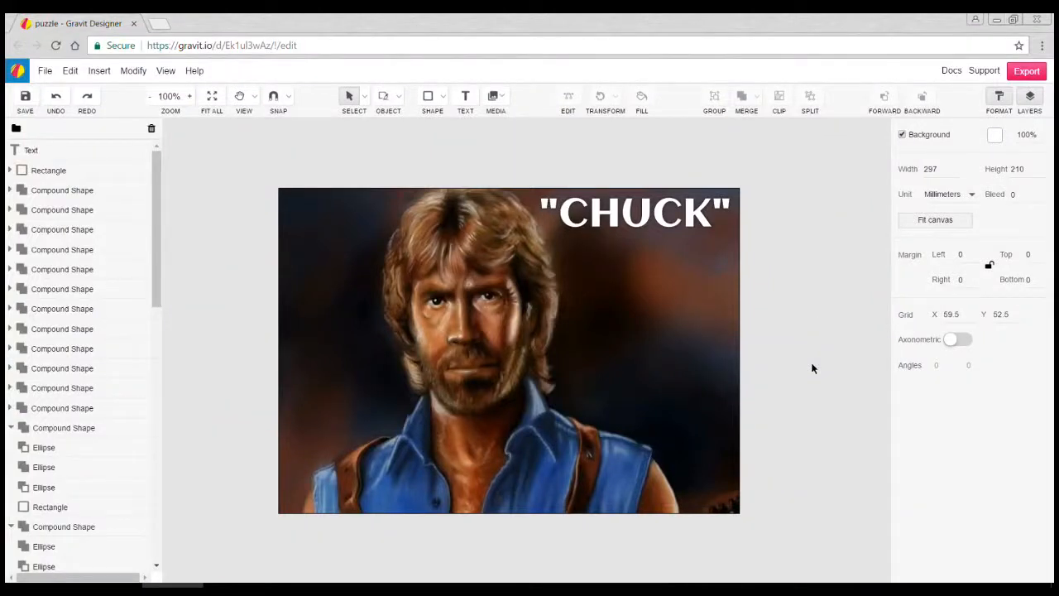
{"action": "mouse_move", "coordinate": [809, 379]}
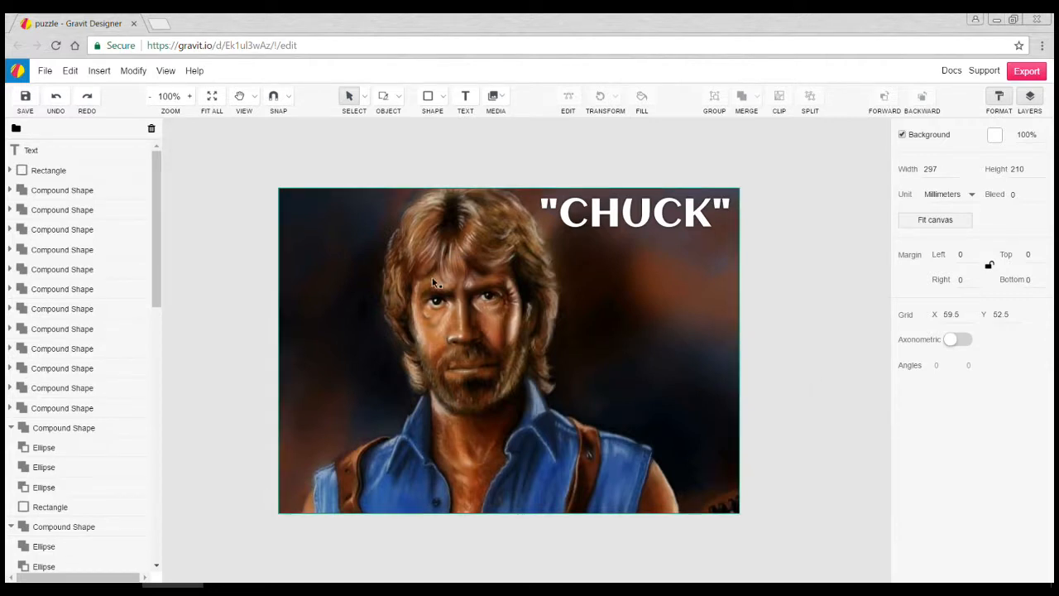
{"action": "mouse_move", "coordinate": [345, 239]}
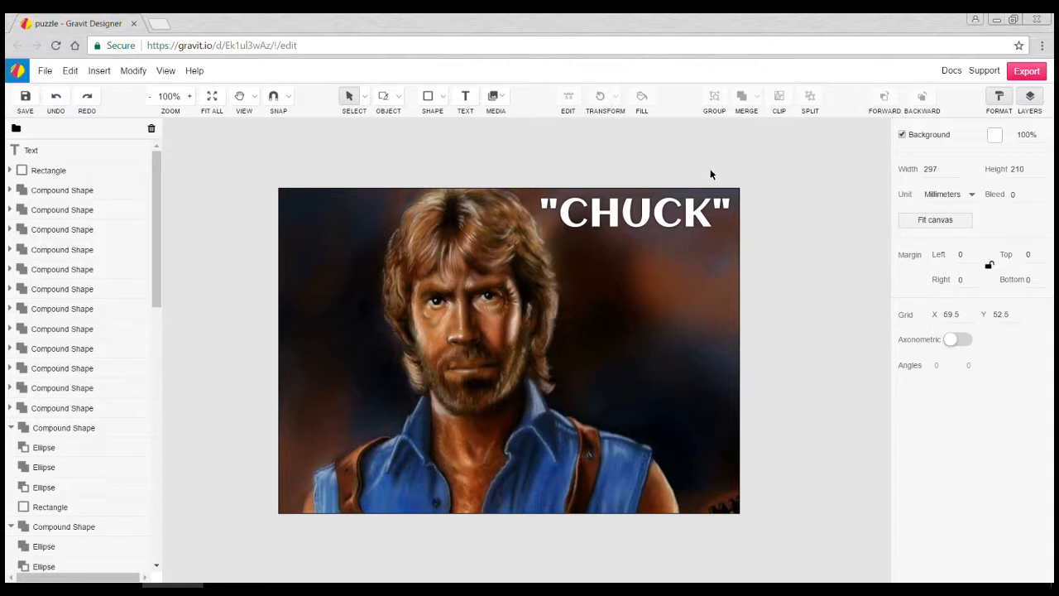
{"action": "mouse_move", "coordinate": [721, 166]}
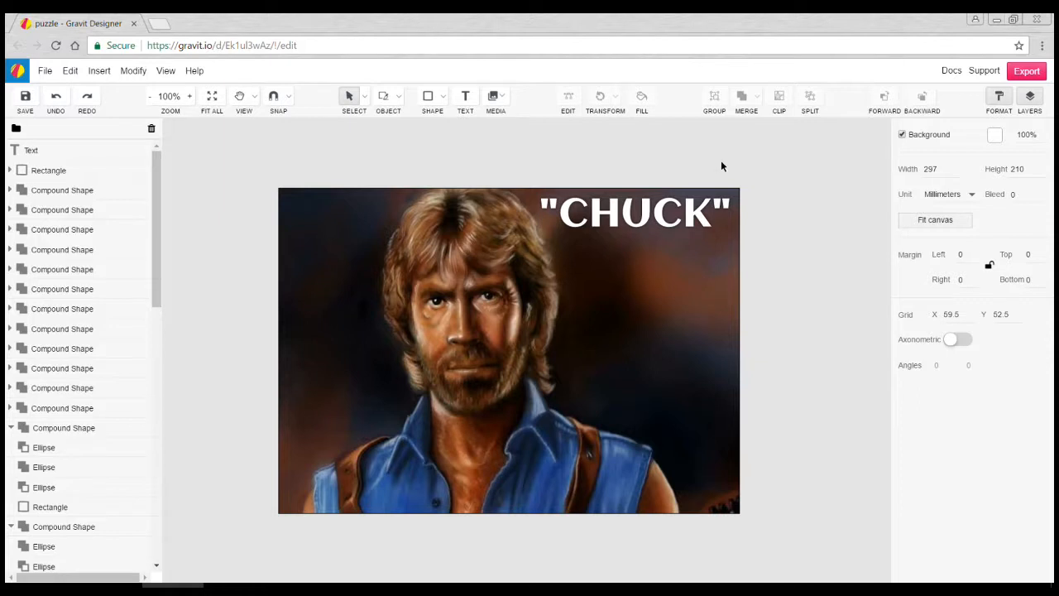
{"action": "mouse_move", "coordinate": [757, 179]}
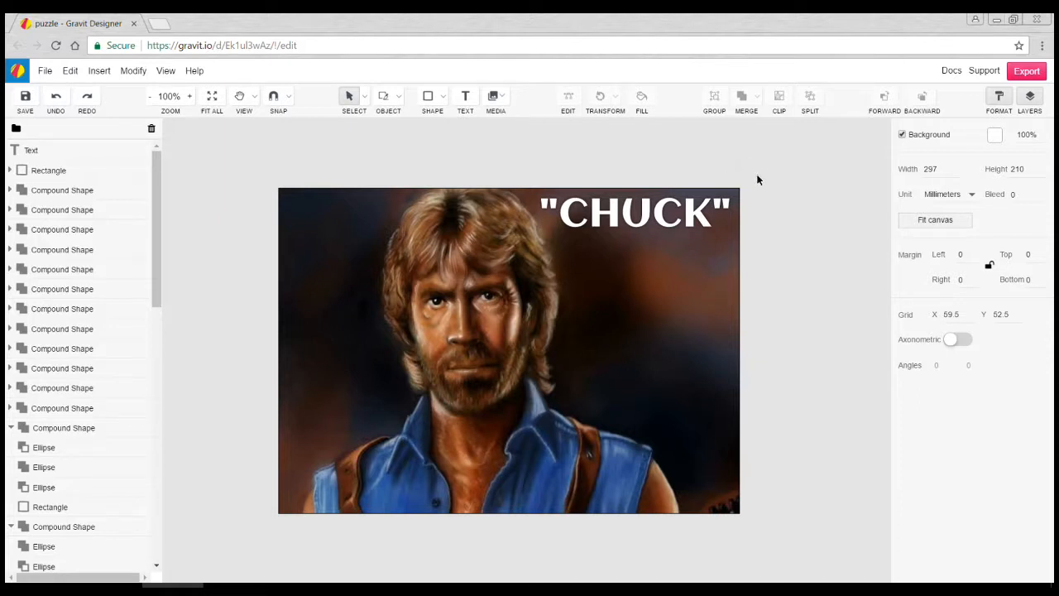
{"action": "mouse_move", "coordinate": [711, 183]}
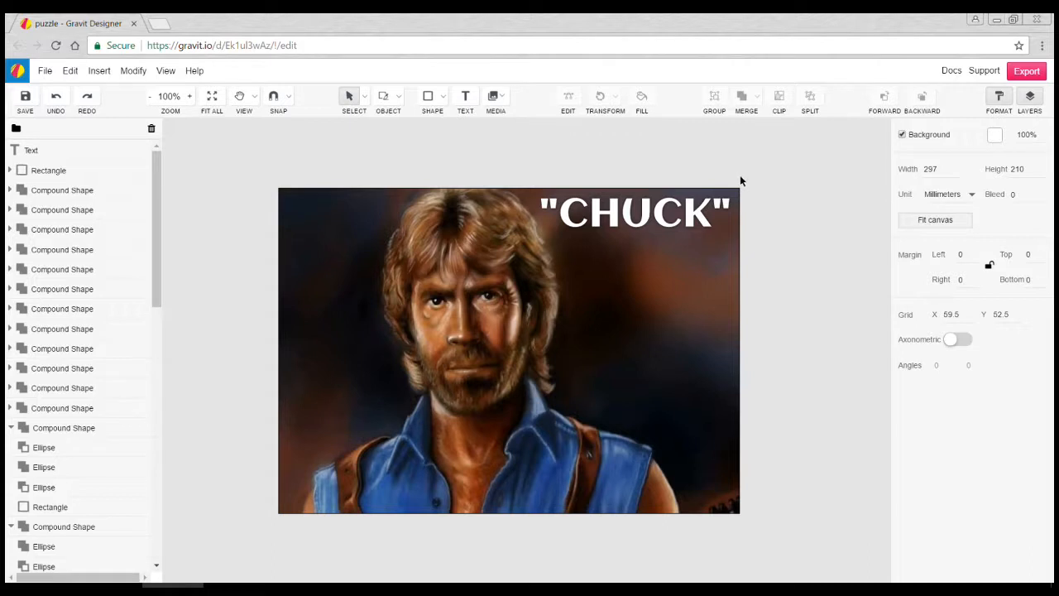
{"action": "mouse_move", "coordinate": [309, 184]}
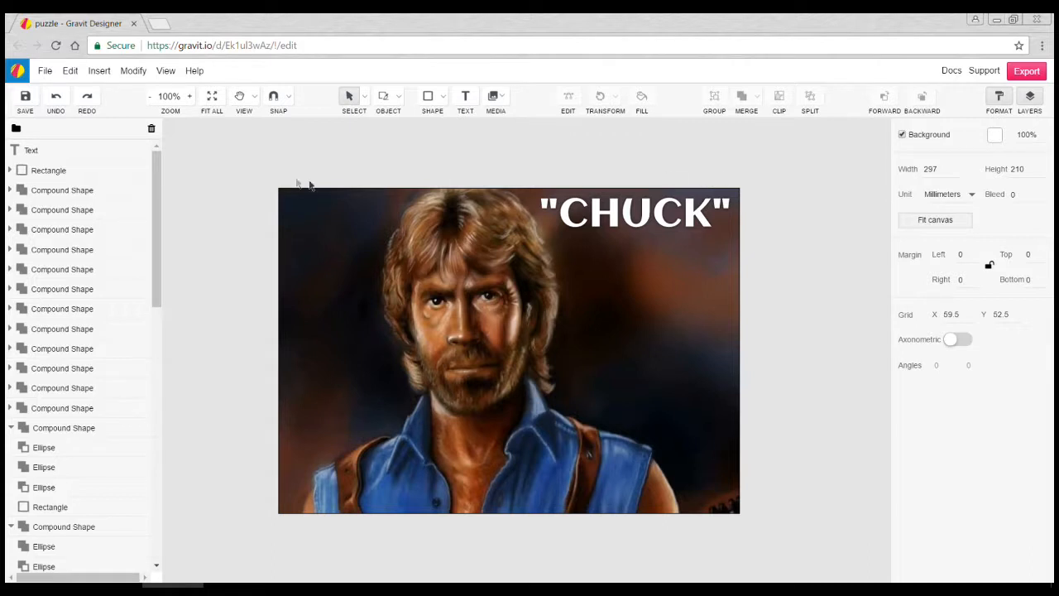
- Export the full canvas as JPEG at 1x, maximum quality, saved as puzzle.jpeg
{"action": "left_click", "coordinate": [635, 213]}
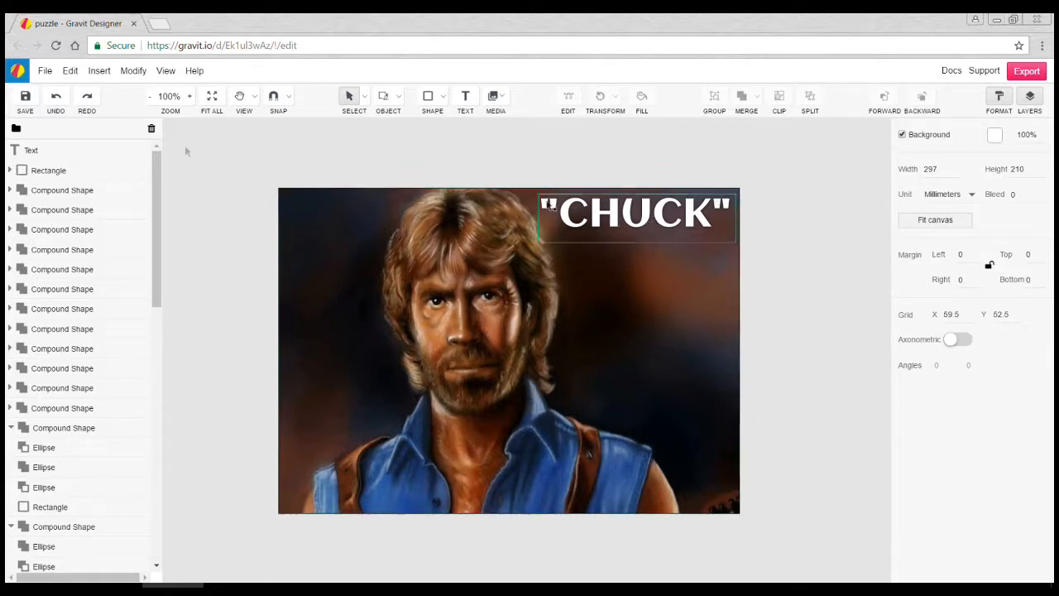
{"action": "left_click", "coordinate": [45, 70]}
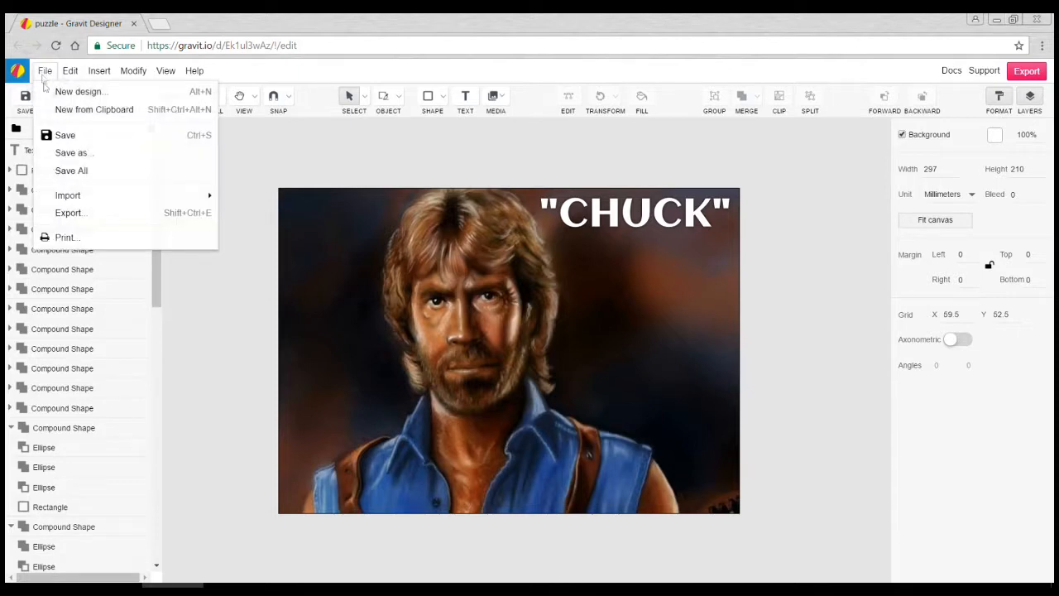
{"action": "left_click", "coordinate": [71, 212]}
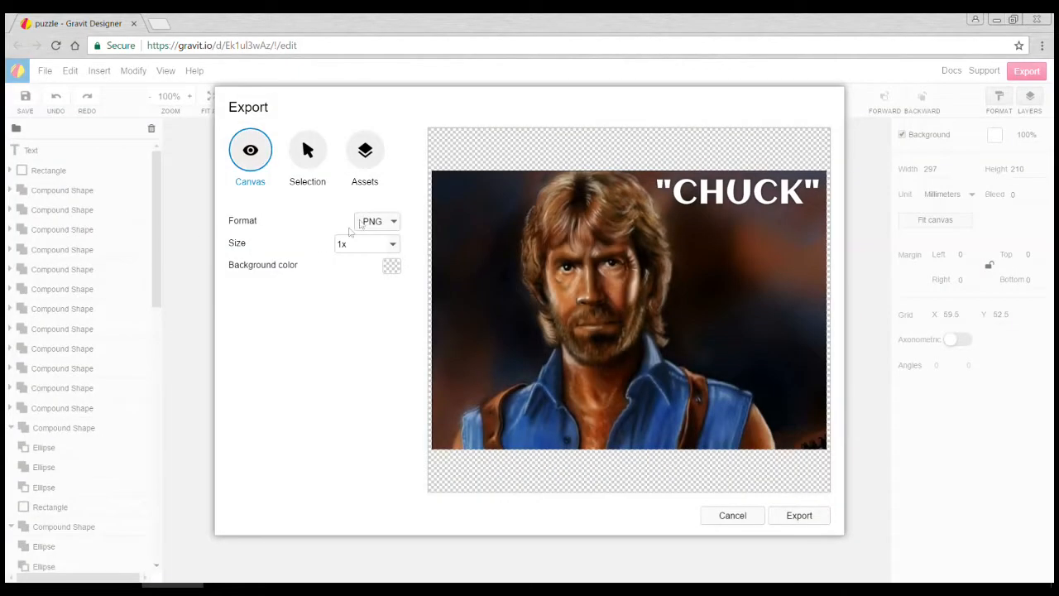
{"action": "left_click", "coordinate": [376, 221]}
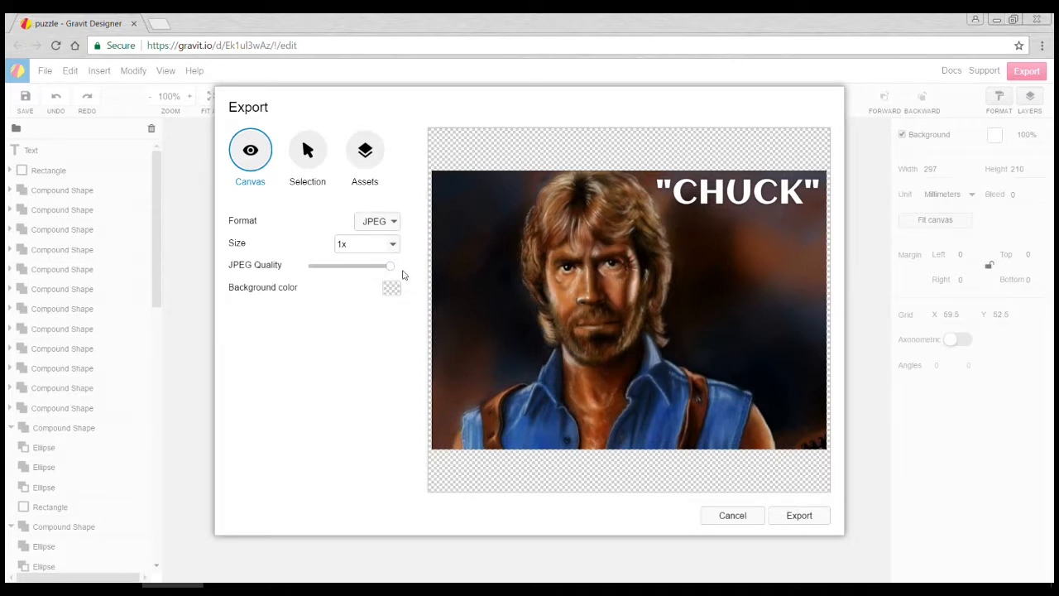
{"action": "left_click", "coordinate": [799, 515]}
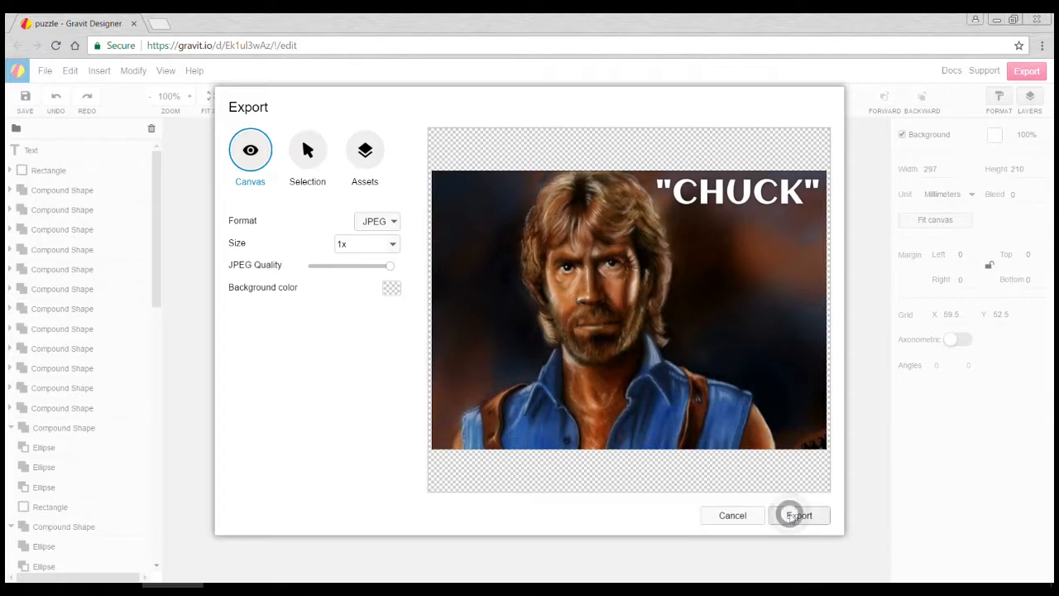
{"action": "left_click", "coordinate": [798, 515]}
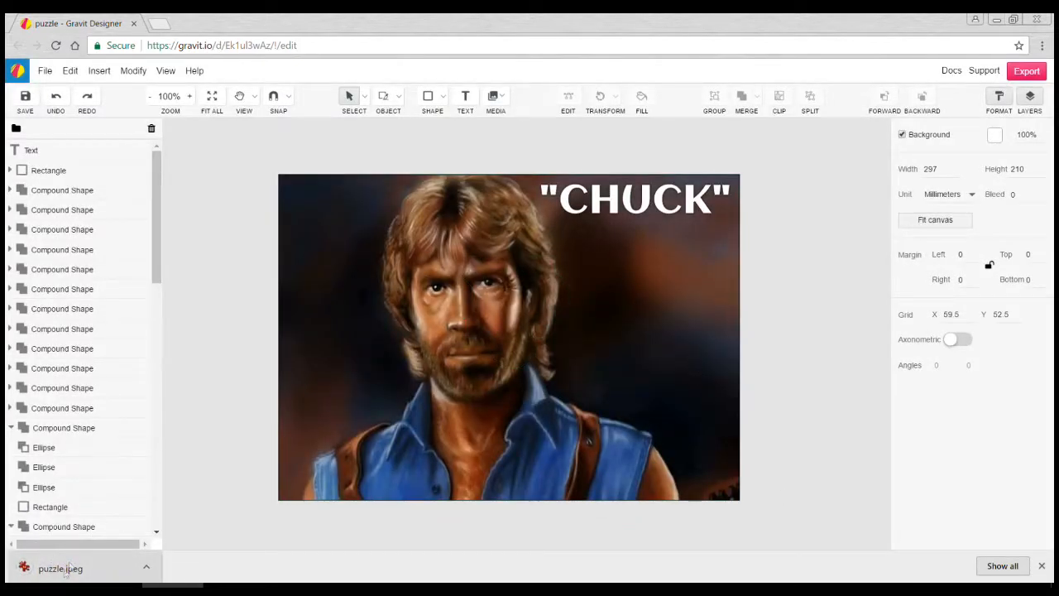
{"action": "mouse_move", "coordinate": [60, 568]}
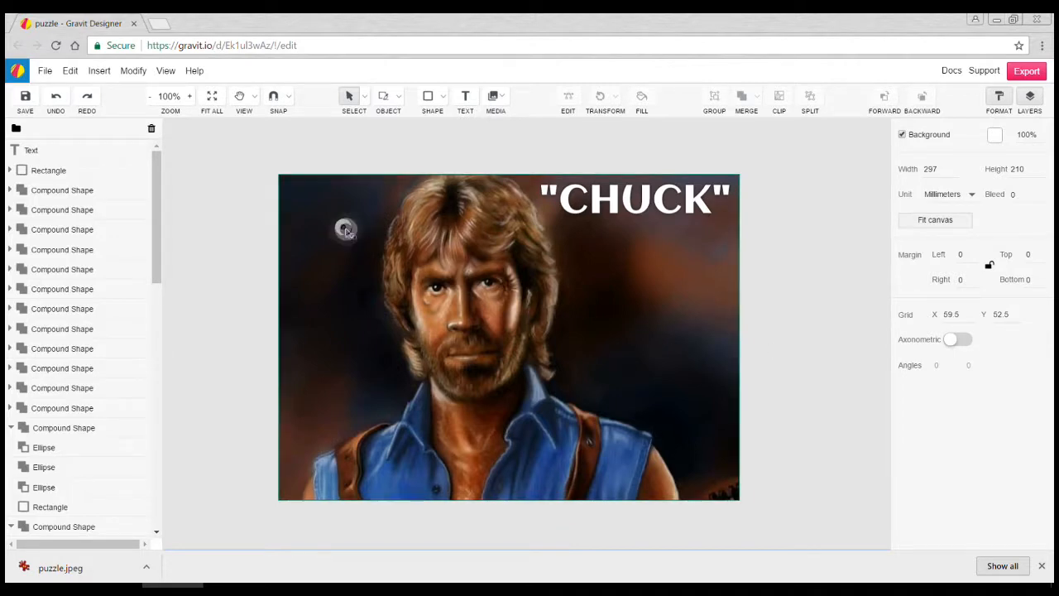
- Select the portrait image to clear it from the page
{"action": "left_click", "coordinate": [48, 170]}
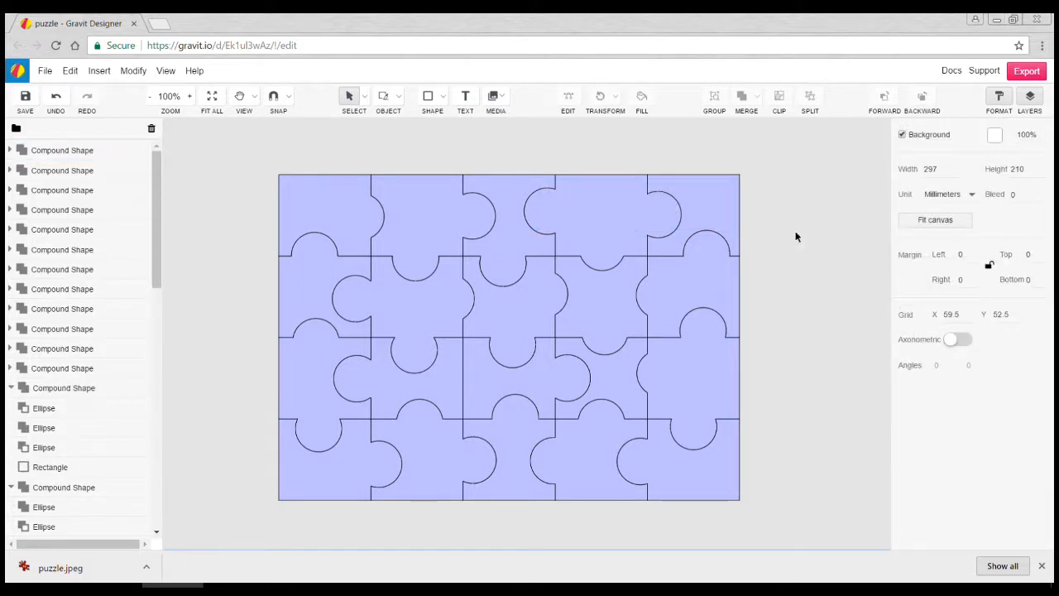
- Deselect the four-by-five grid of compound puzzle-piece shapes
{"action": "left_click", "coordinate": [671, 207]}
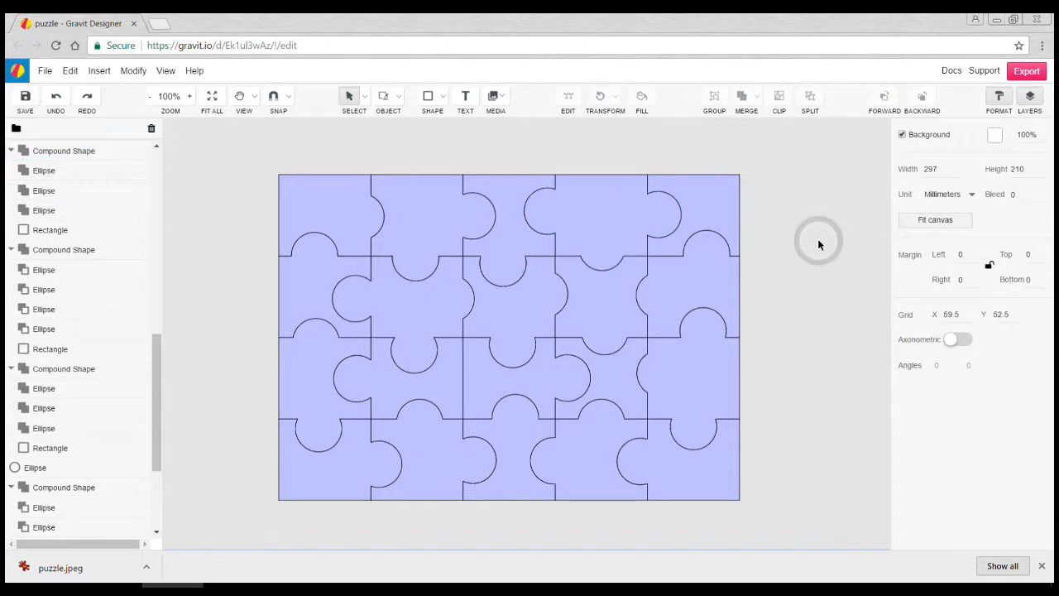
{"action": "mouse_move", "coordinate": [792, 157]}
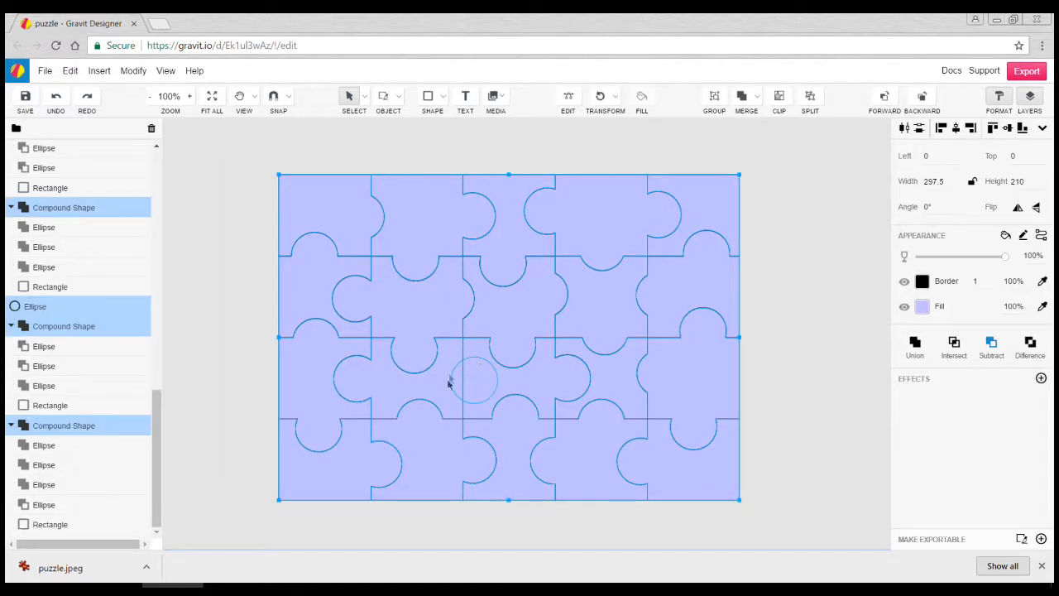
{"action": "mouse_move", "coordinate": [479, 358]}
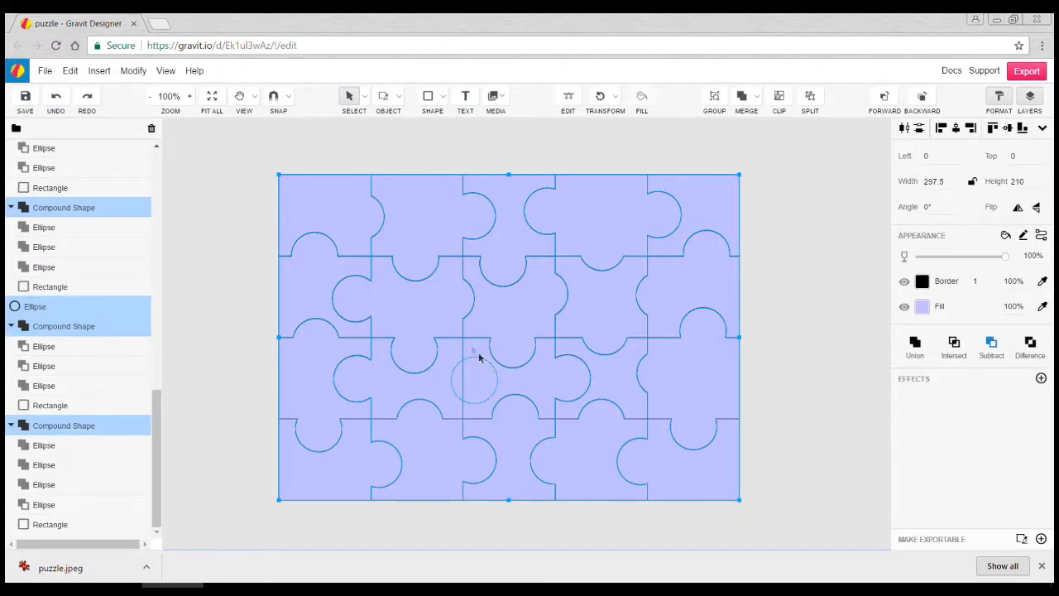
{"action": "mouse_move", "coordinate": [464, 378]}
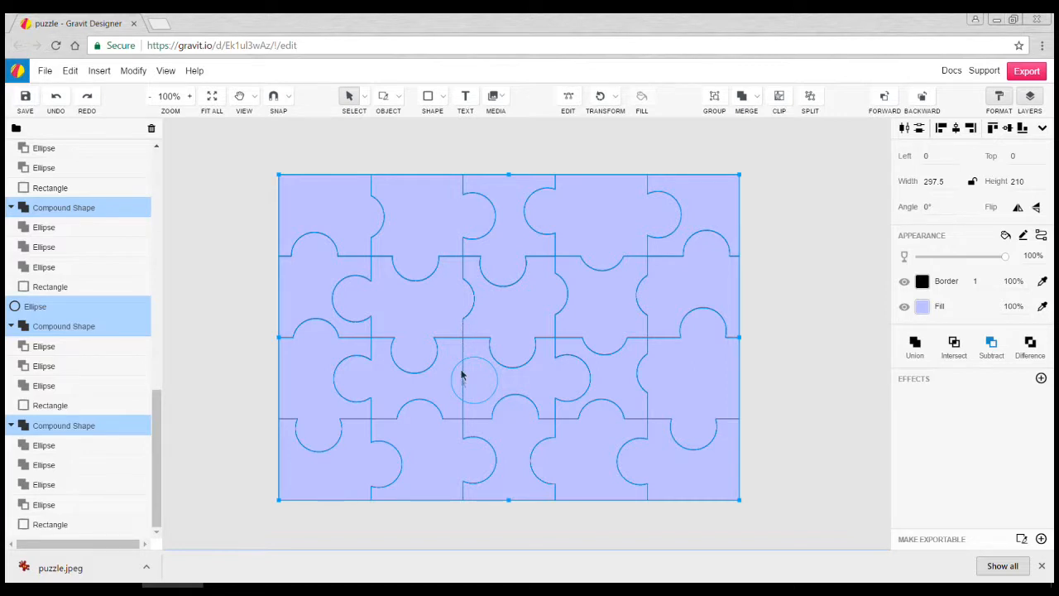
{"action": "mouse_move", "coordinate": [475, 360]}
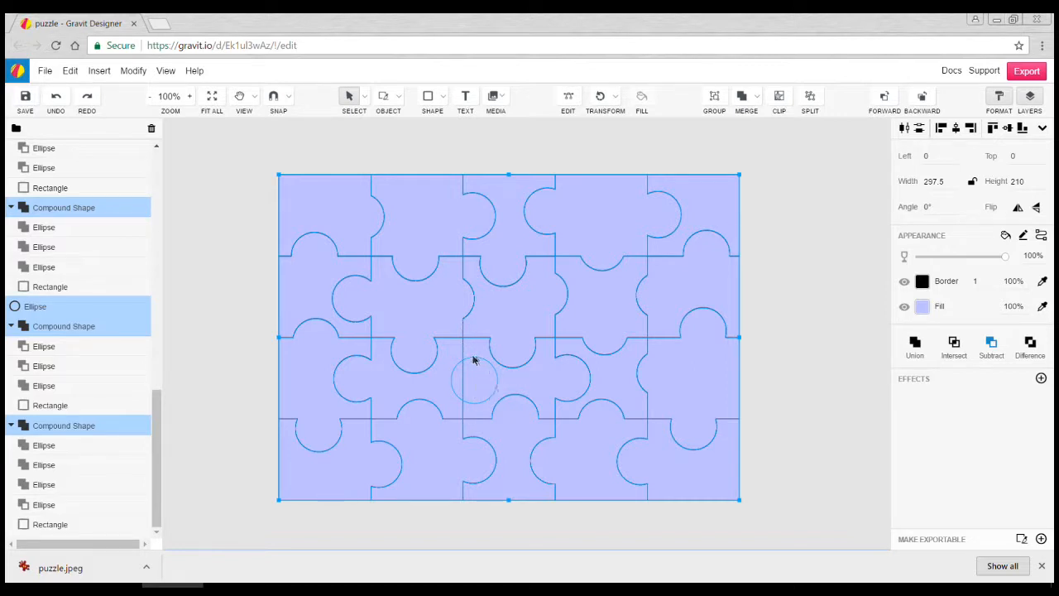
{"action": "mouse_move", "coordinate": [482, 354]}
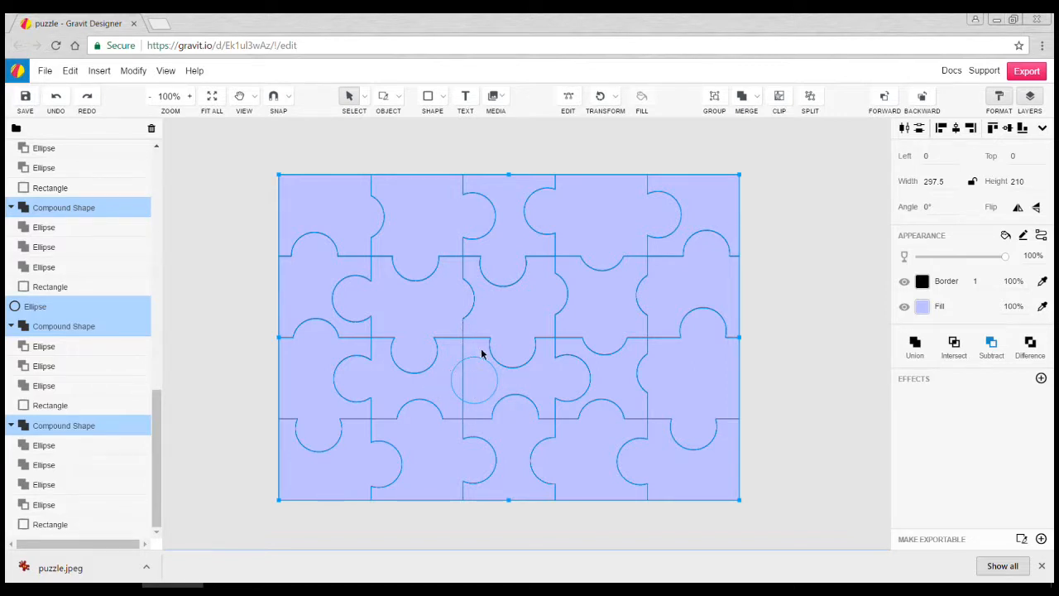
{"action": "mouse_move", "coordinate": [456, 383]}
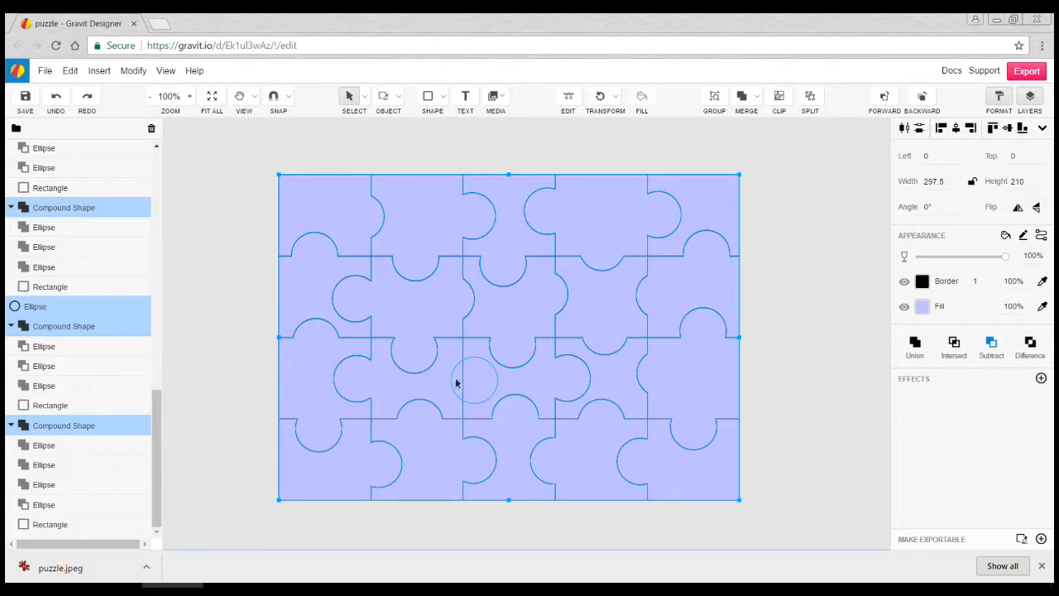
{"action": "mouse_move", "coordinate": [768, 320]}
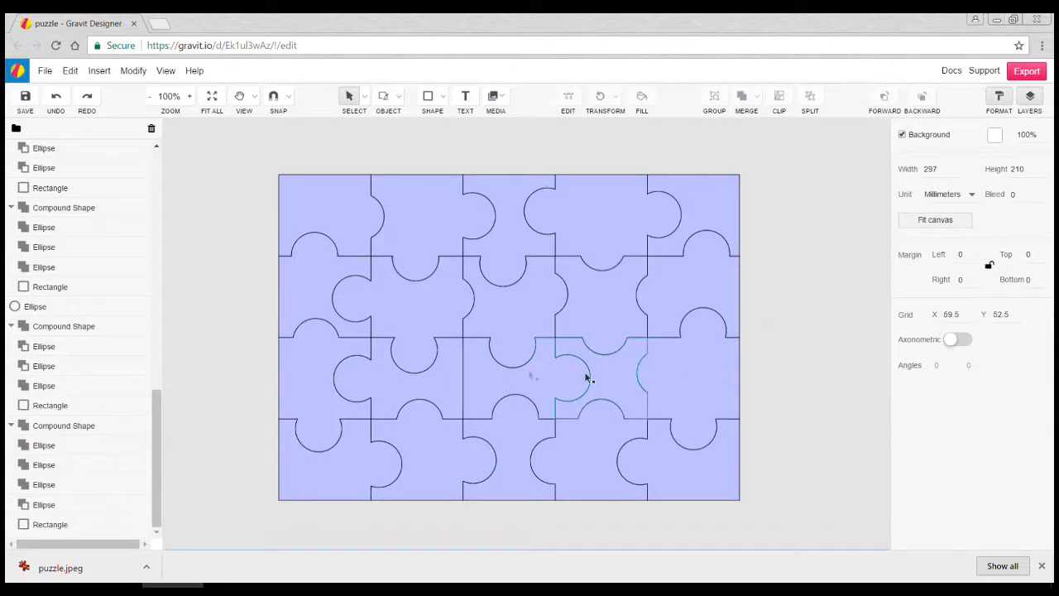
- Delete the small leftover circle inside the middle puzzle piece
{"action": "left_click", "coordinate": [526, 380]}
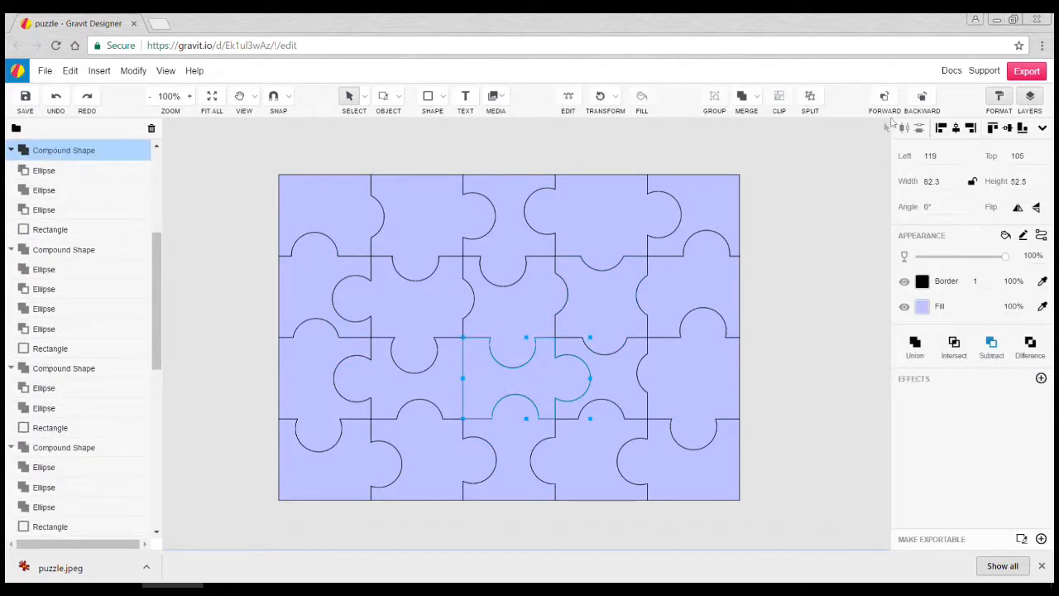
{"action": "left_click", "coordinate": [922, 97]}
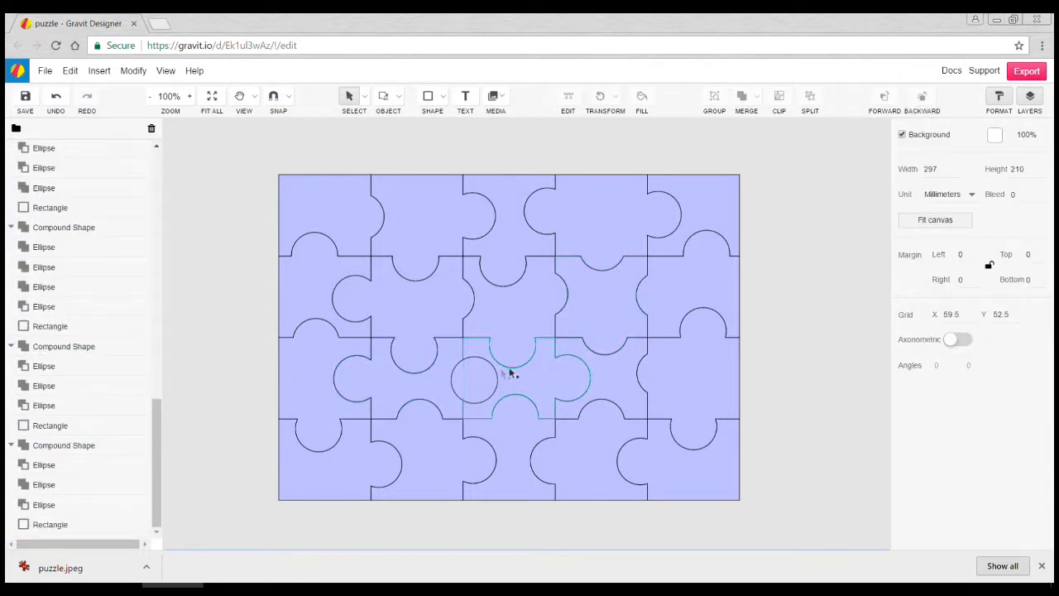
{"action": "left_click", "coordinate": [474, 377]}
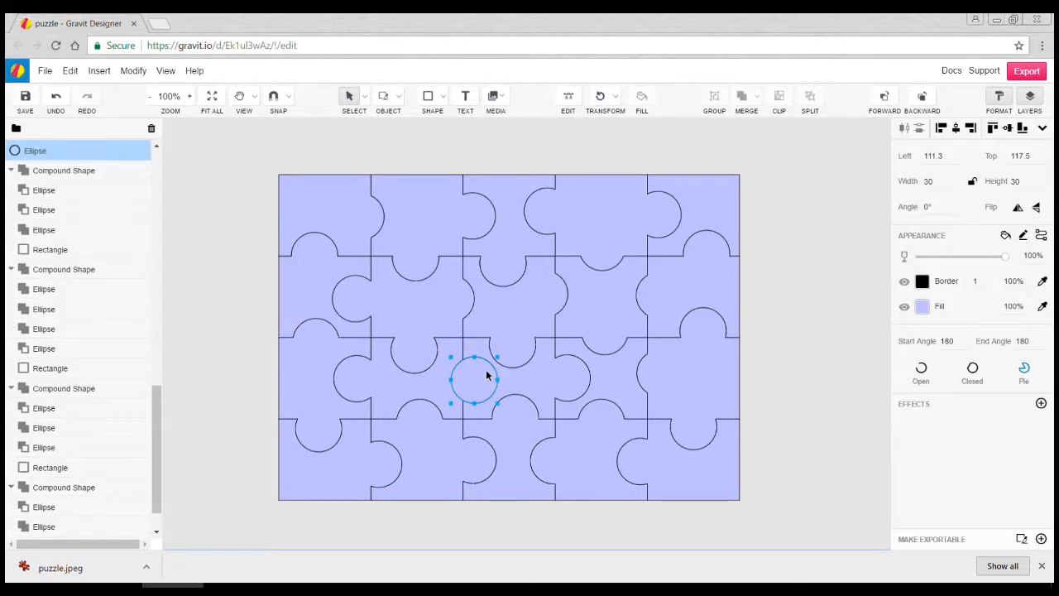
{"action": "mouse_move", "coordinate": [456, 383]}
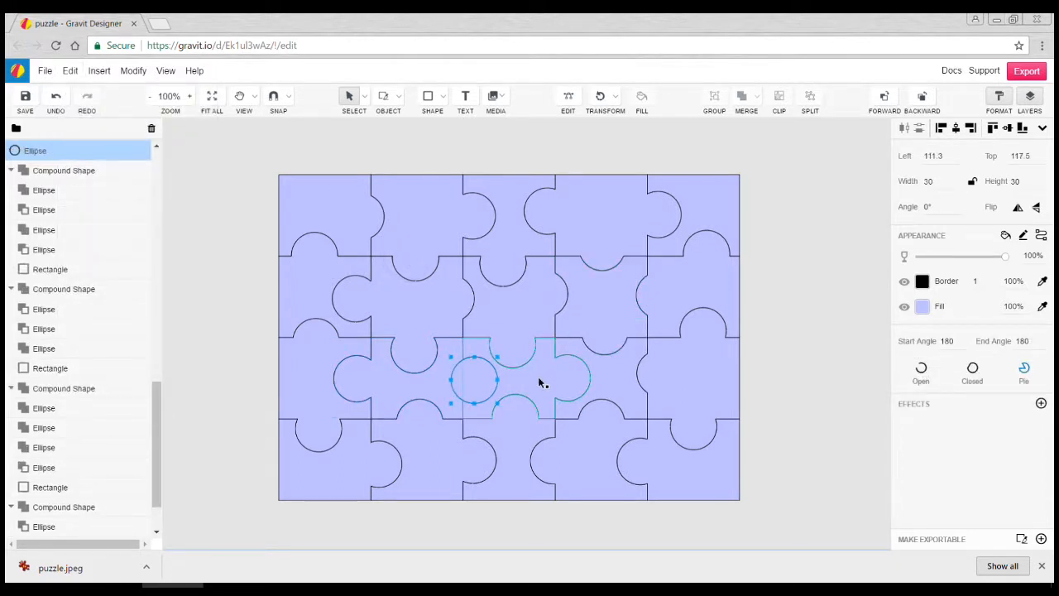
{"action": "left_click", "coordinate": [757, 96]}
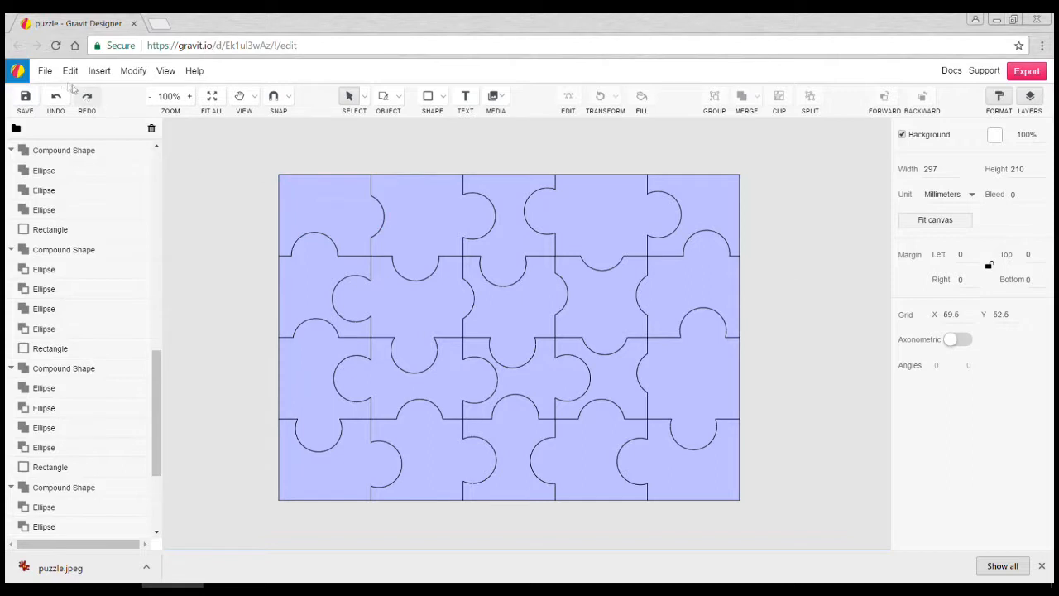
- Export the puzzle canvas in PDF format
{"action": "left_click", "coordinate": [45, 70]}
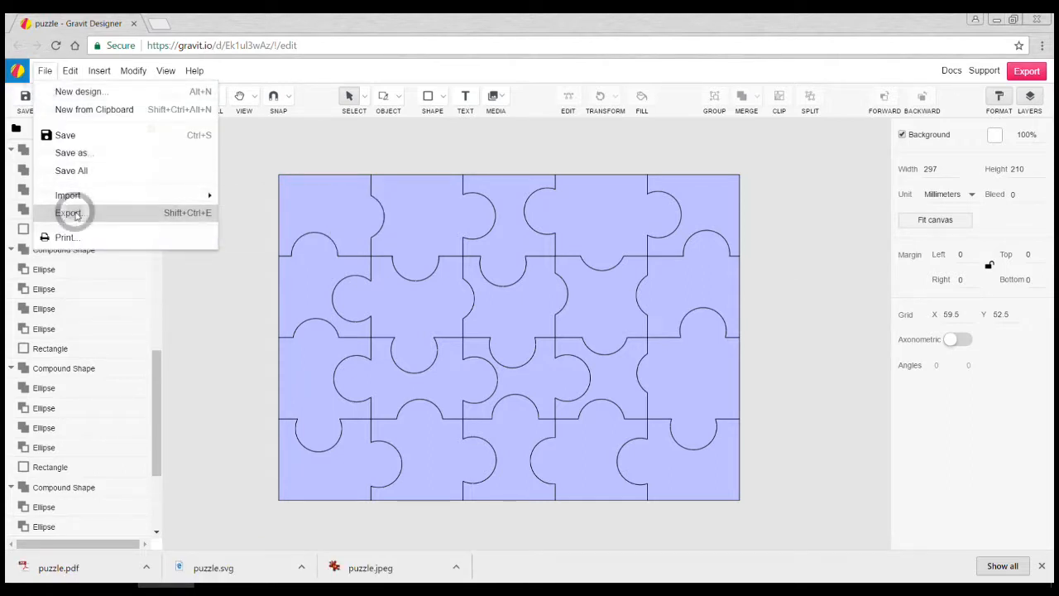
{"action": "left_click", "coordinate": [68, 213]}
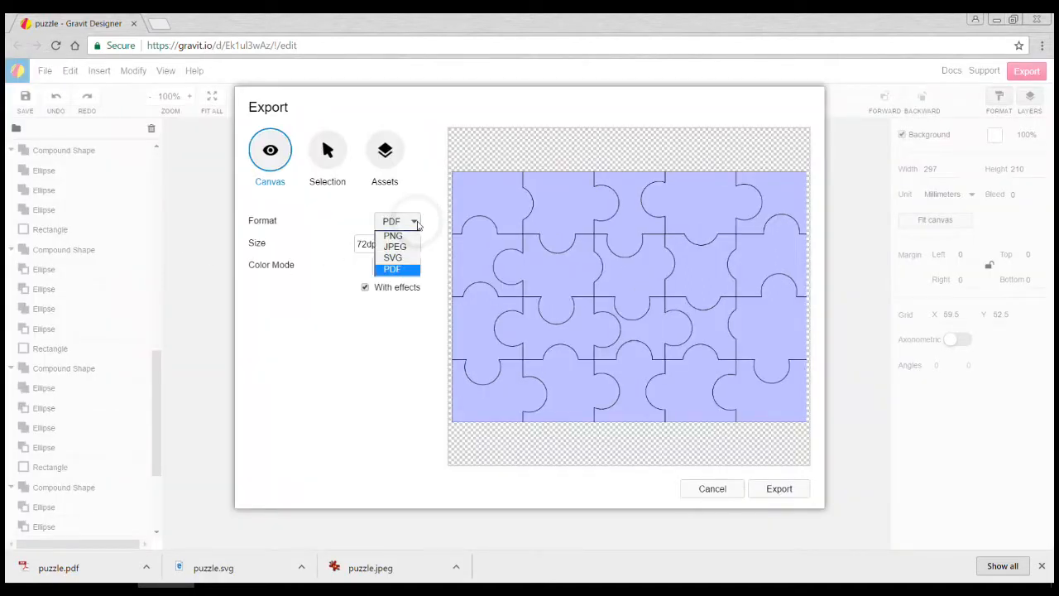
{"action": "left_click", "coordinate": [392, 269]}
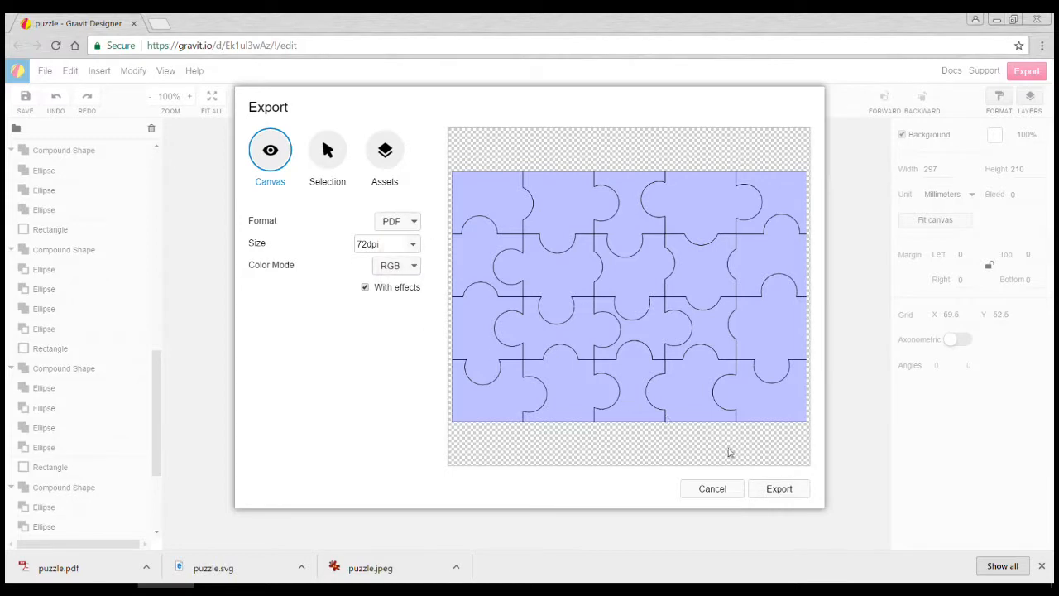
{"action": "left_click", "coordinate": [712, 489]}
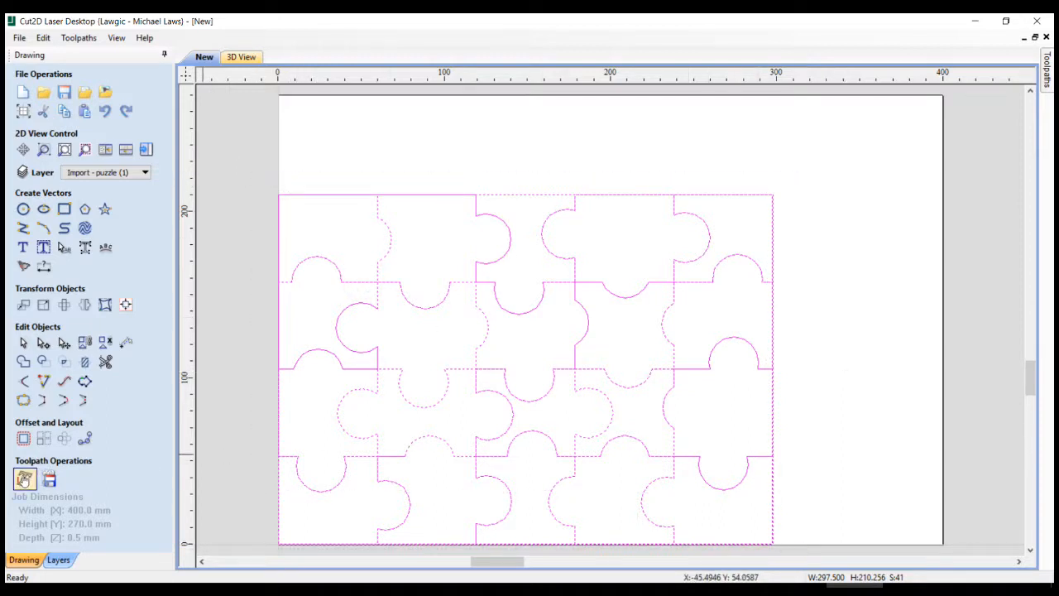
- Calculate a Cut laser toolpath, ignoring the duplicate vectors warning
{"action": "left_click", "coordinate": [24, 479]}
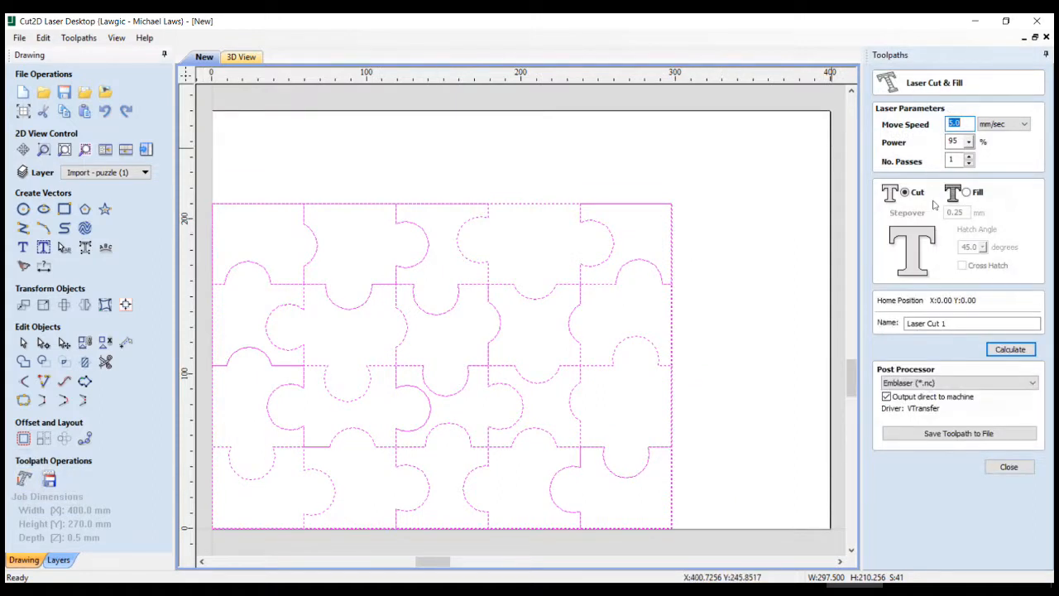
{"action": "left_click", "coordinate": [1011, 348]}
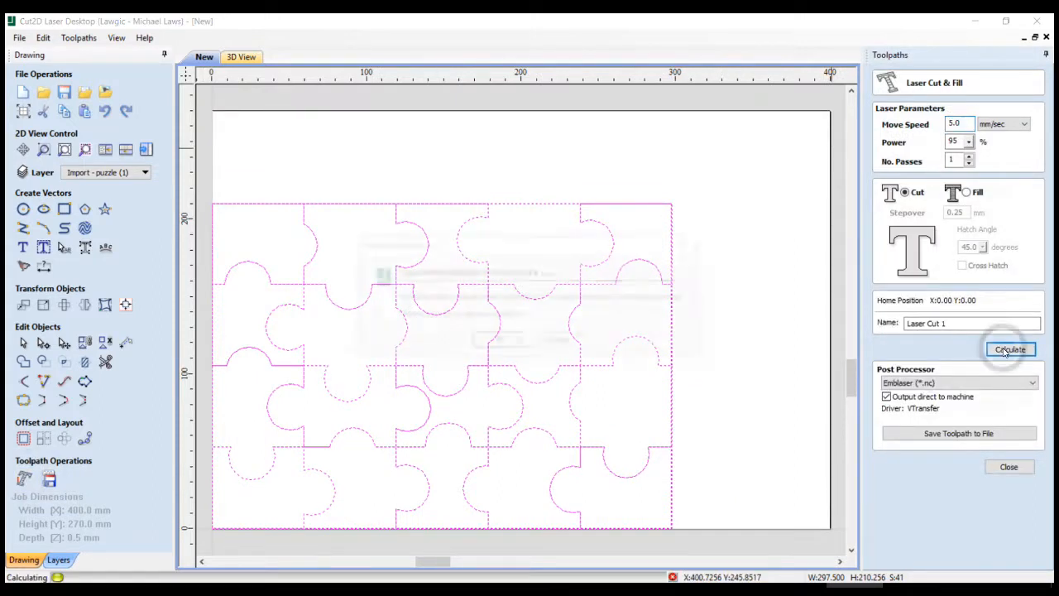
{"action": "left_click", "coordinate": [1010, 348]}
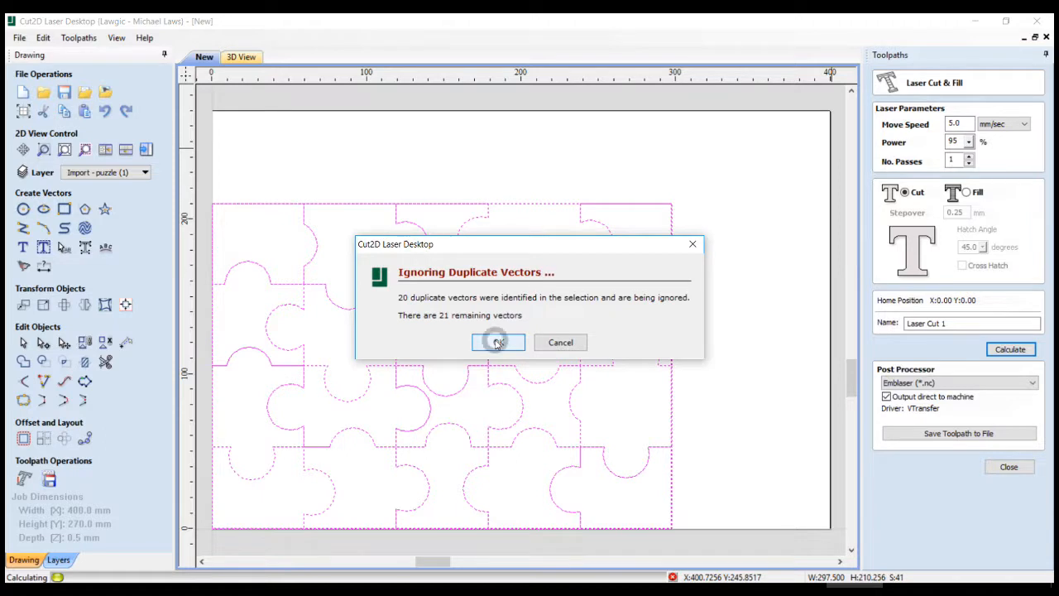
{"action": "left_click", "coordinate": [497, 342]}
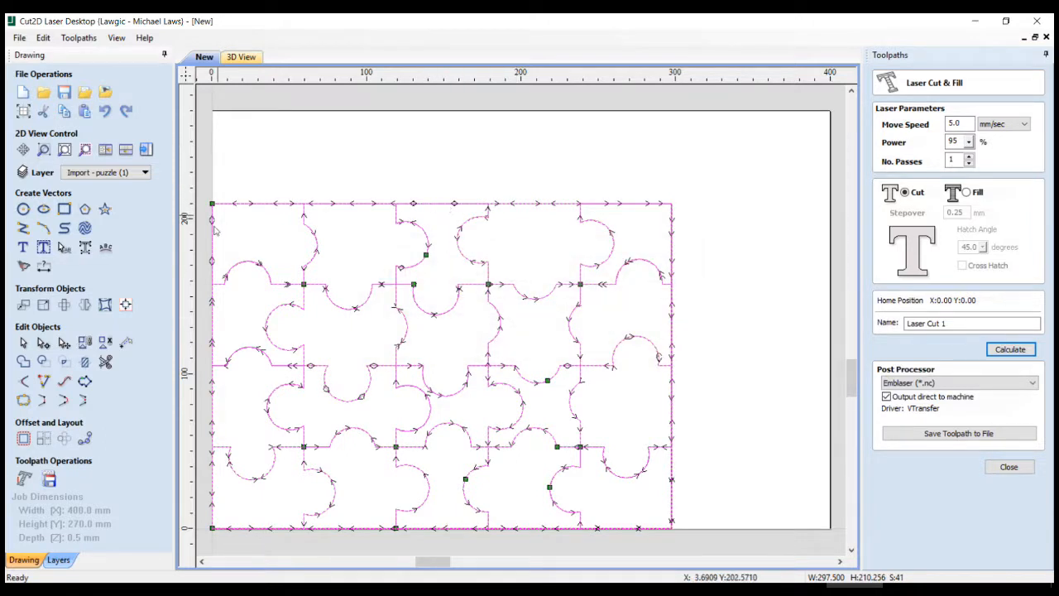
{"action": "mouse_move", "coordinate": [699, 413]}
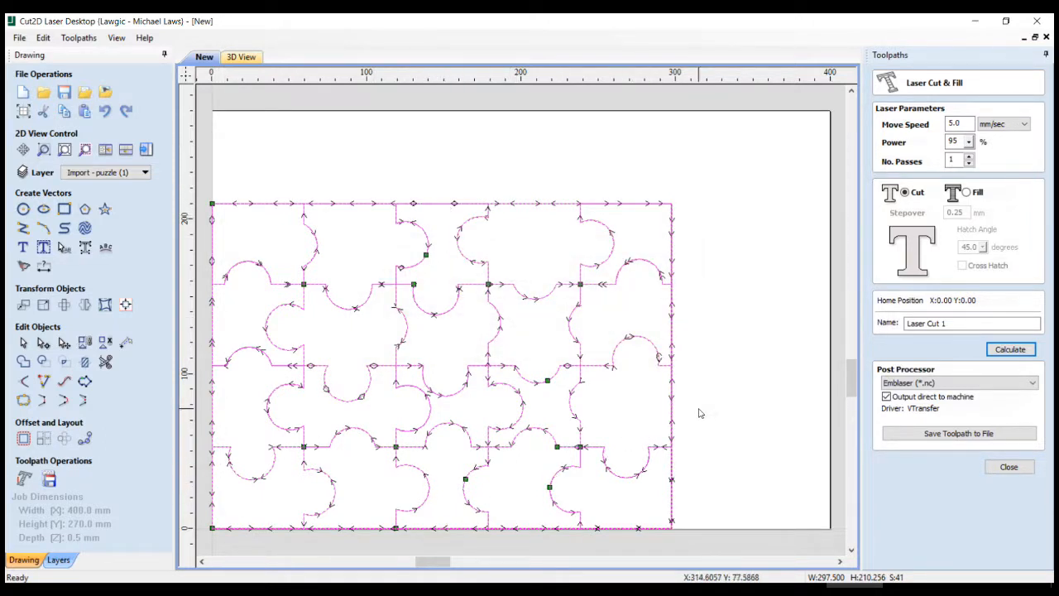